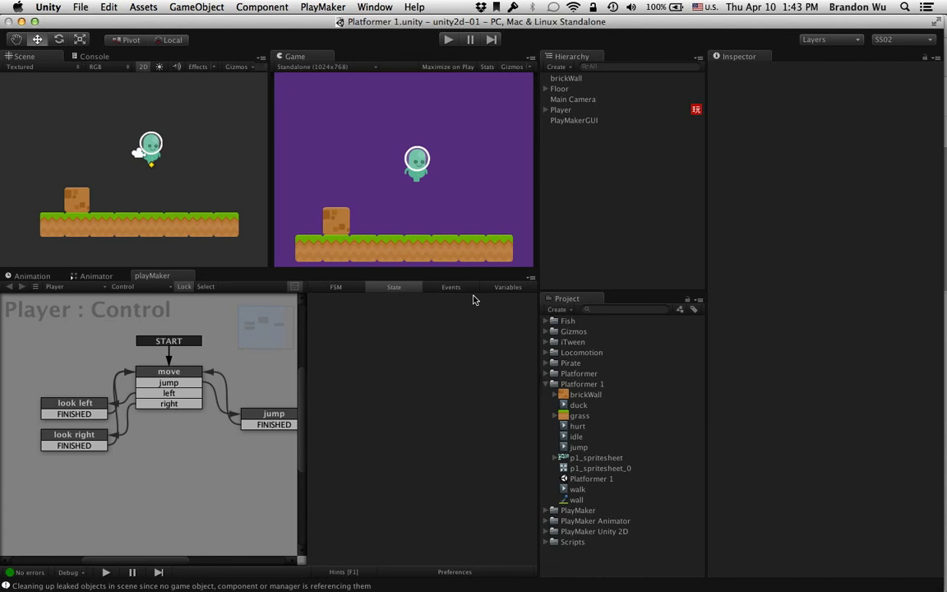
Select the brick wall, then a grass tile to reveal the Floor group's eight tiles
click(77, 199)
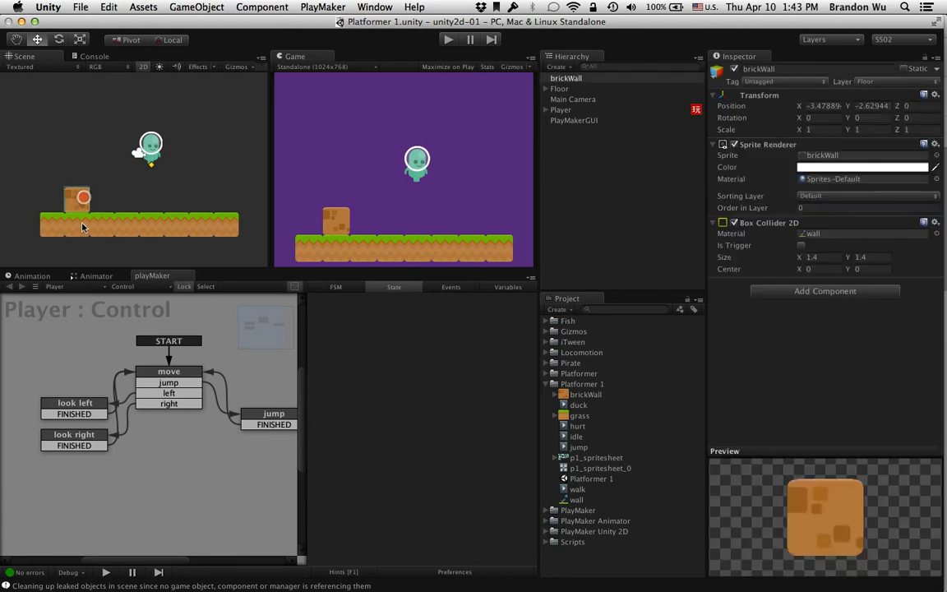
click(105, 232)
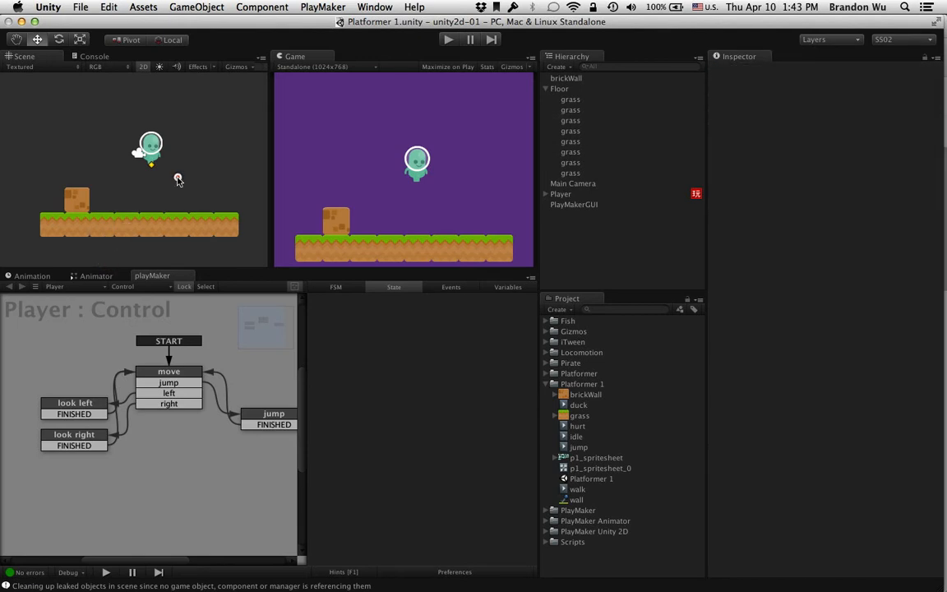
mouse_move(233, 167)
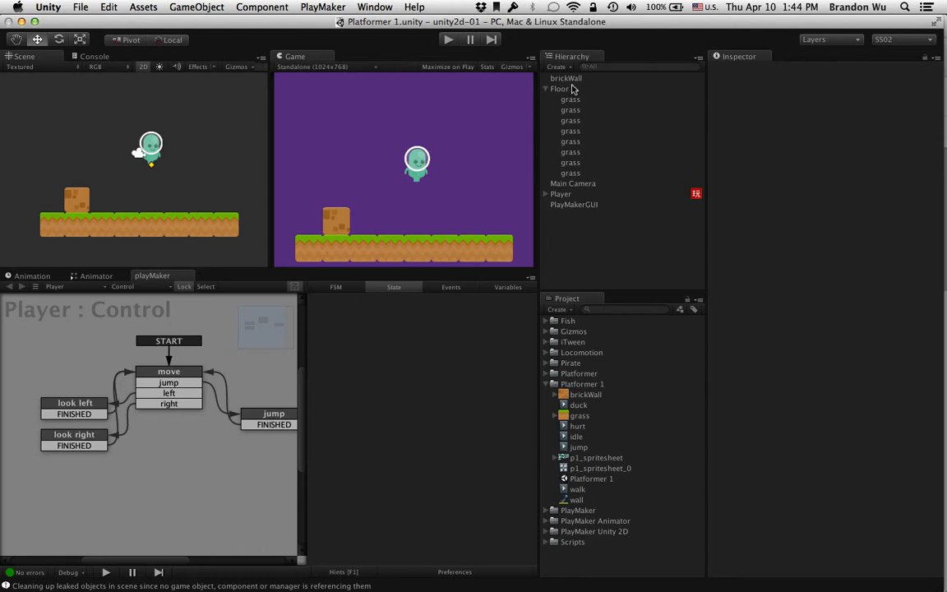
In Finder, open Platformer Pack > Items and pick rock.png for the Platformer 1 project
click(565, 78)
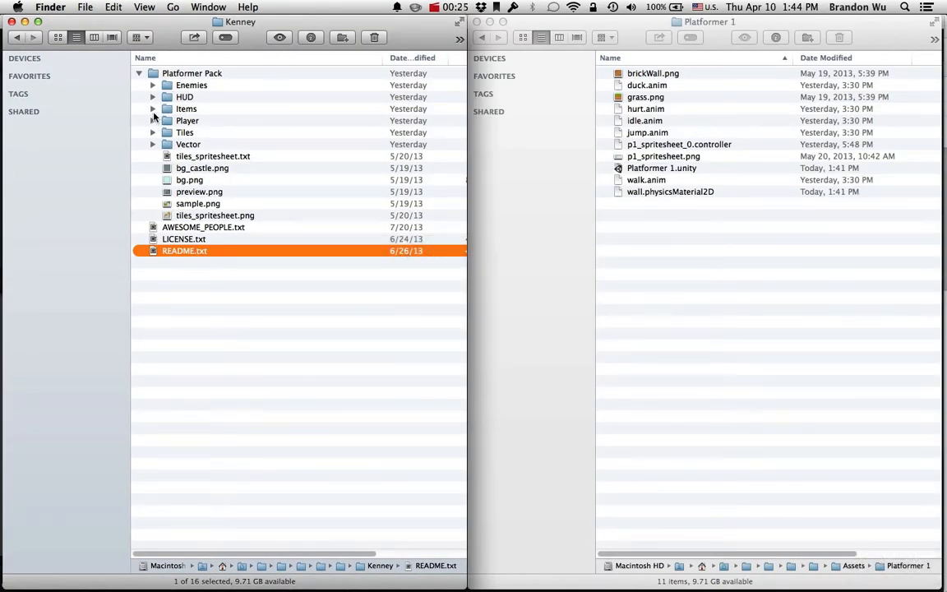
click(152, 108)
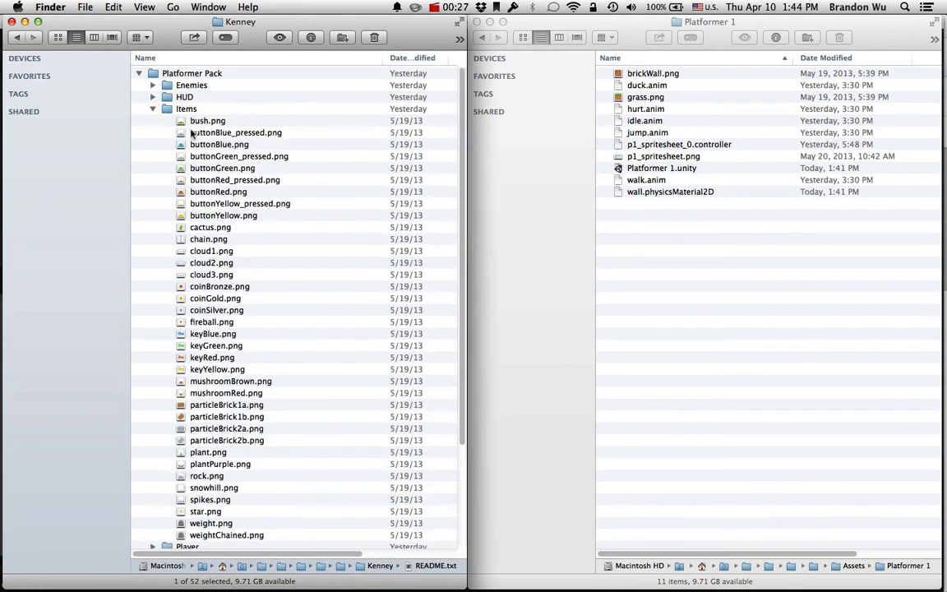
scroll(down, 3)
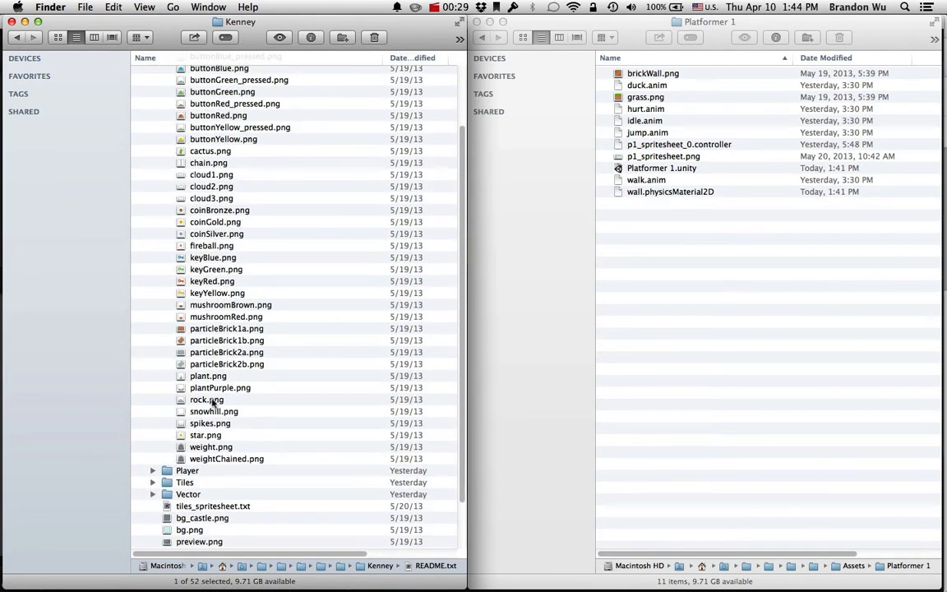
click(206, 398)
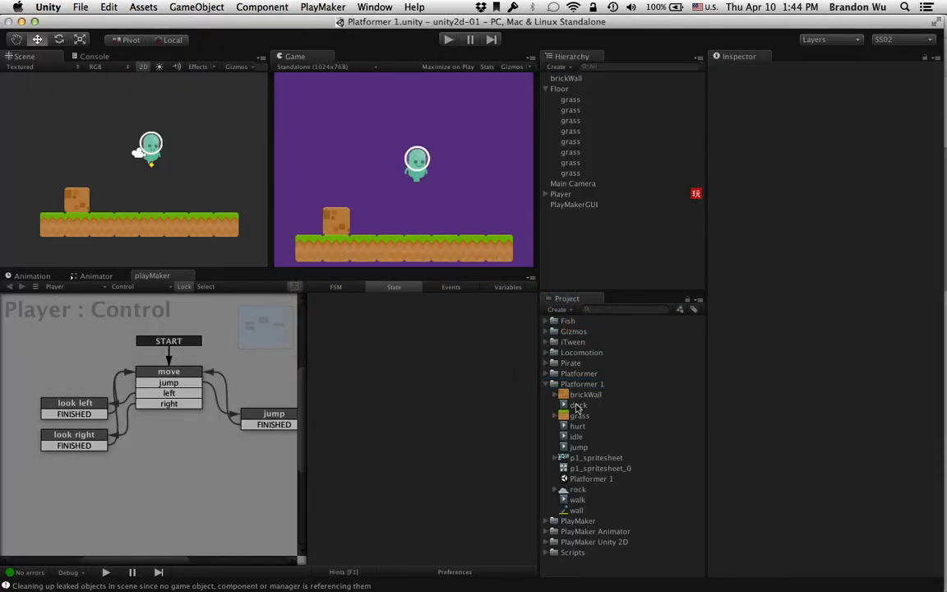
Enter 50 for the rock sprite's Pixels To Units and apply the import change
click(578, 489)
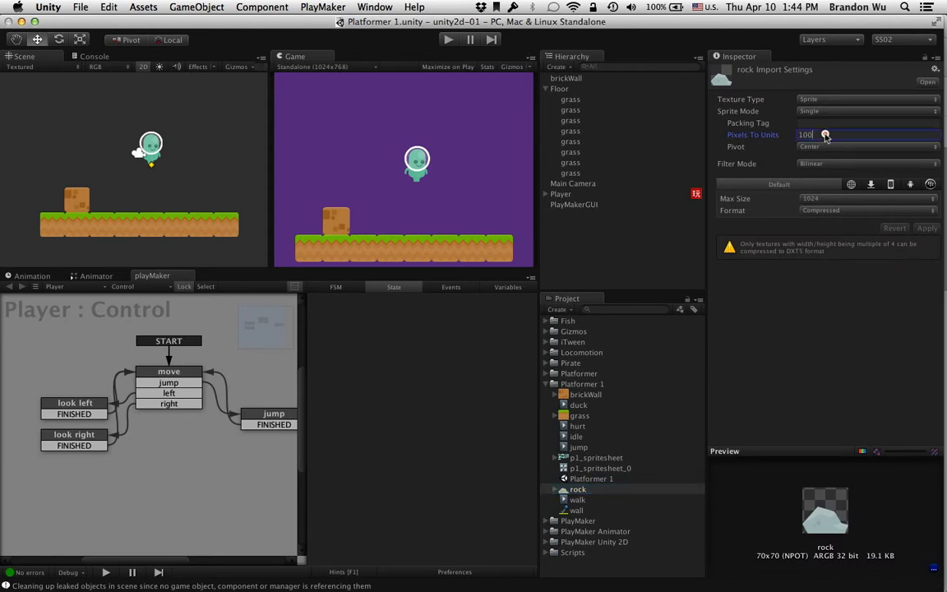
text(50)
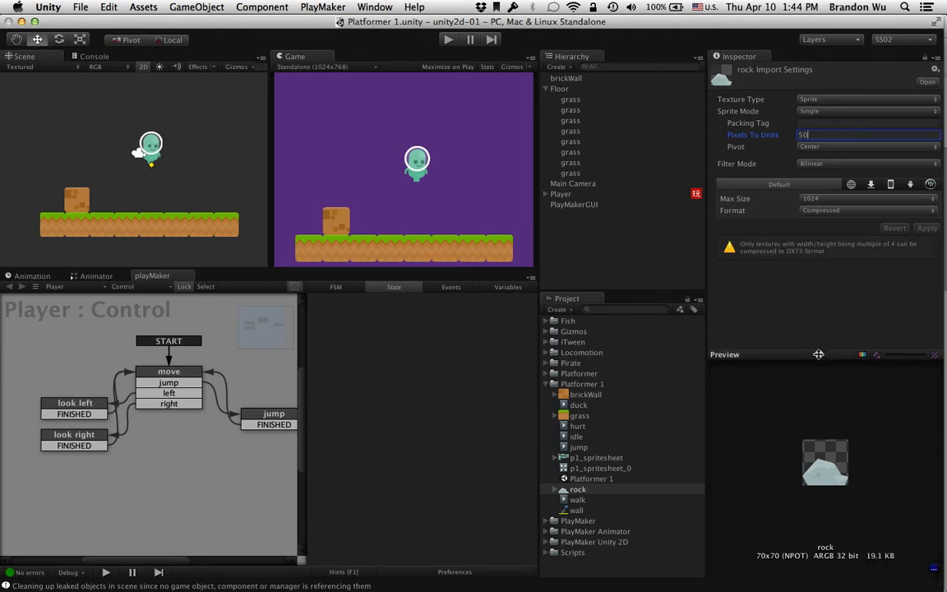
mouse_move(802, 482)
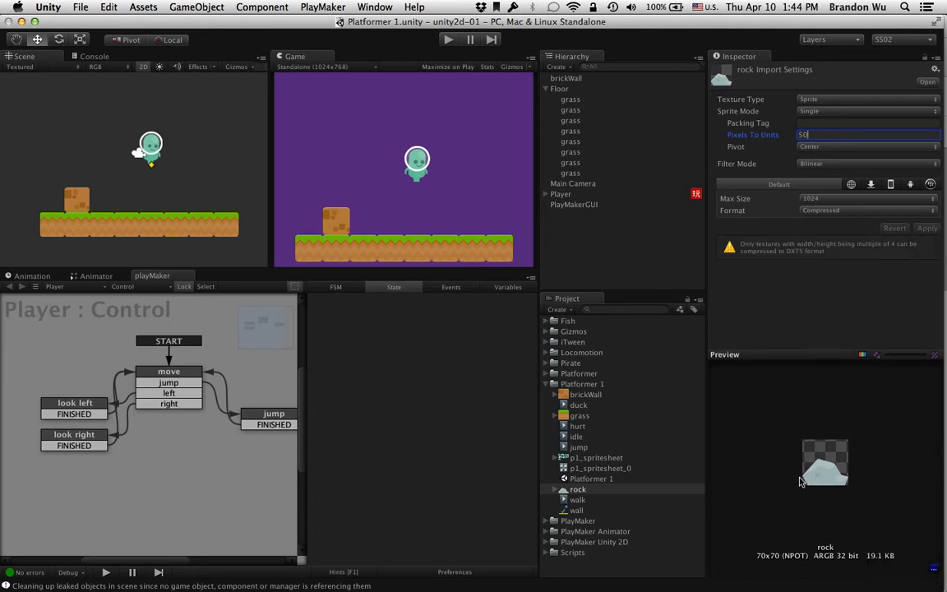
mouse_move(852, 484)
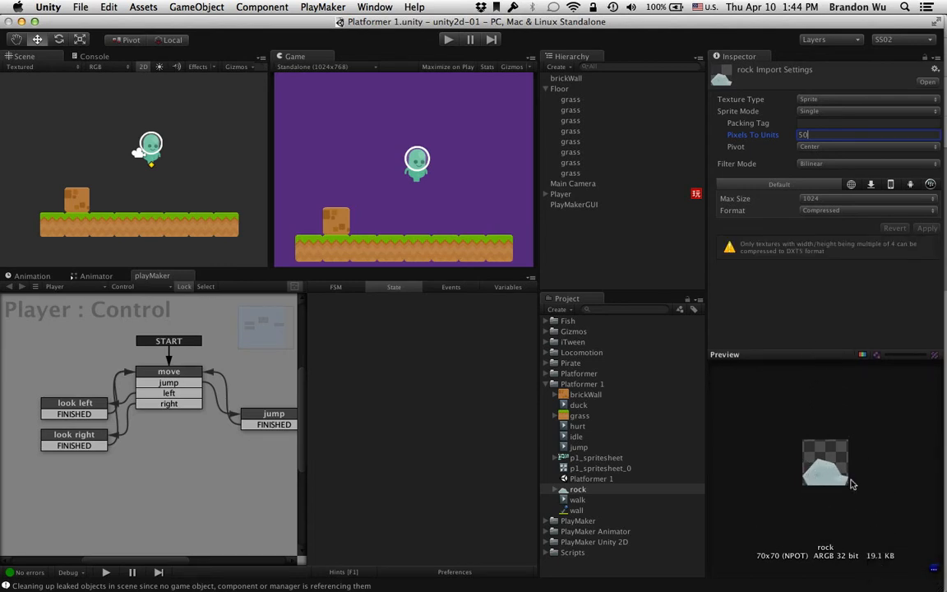
click(577, 489)
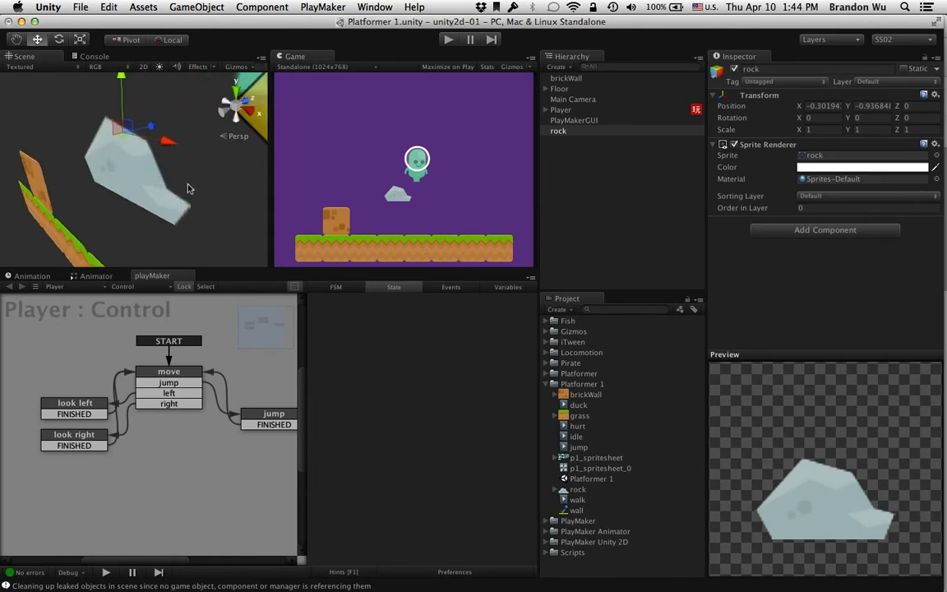
Switch the Scene view draw mode to Wireframe
click(22, 56)
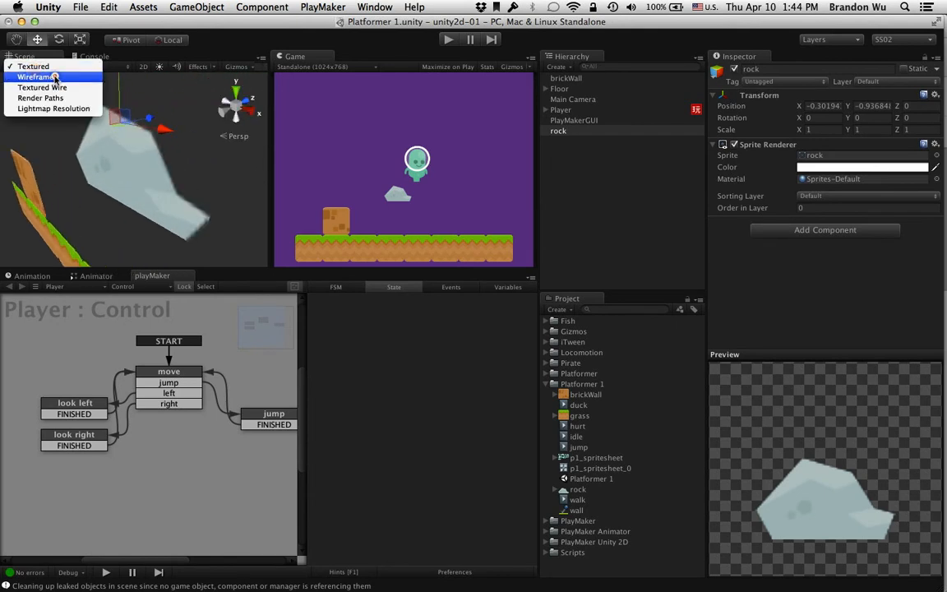
click(35, 76)
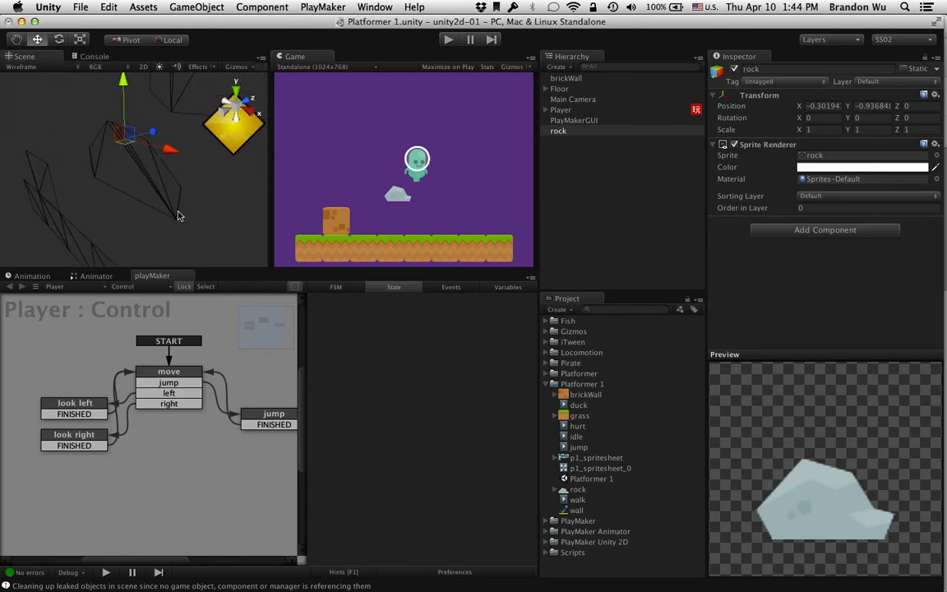
mouse_move(109, 138)
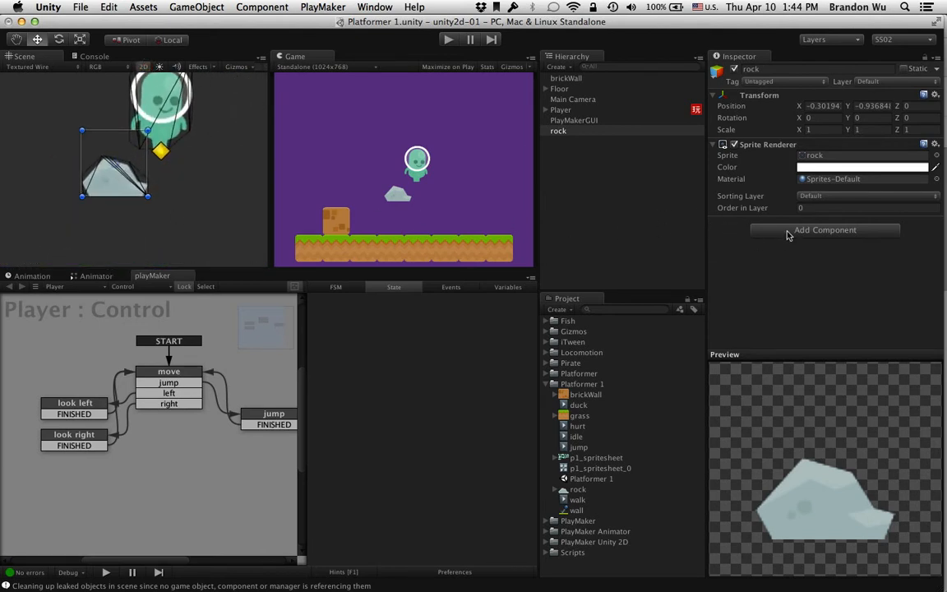
Add a Polygon Collider 2D to the rock and expand its Collider Info
click(825, 229)
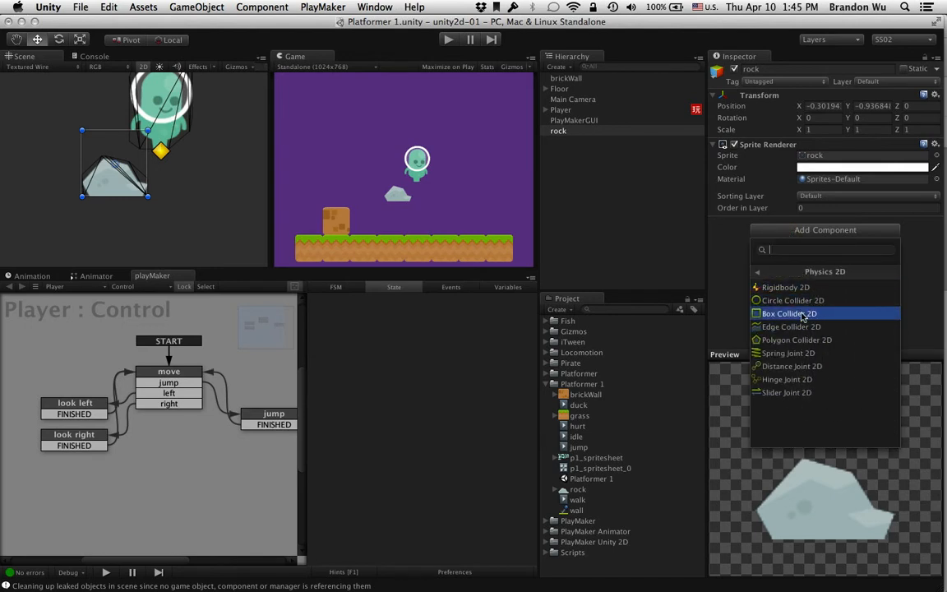
click(797, 339)
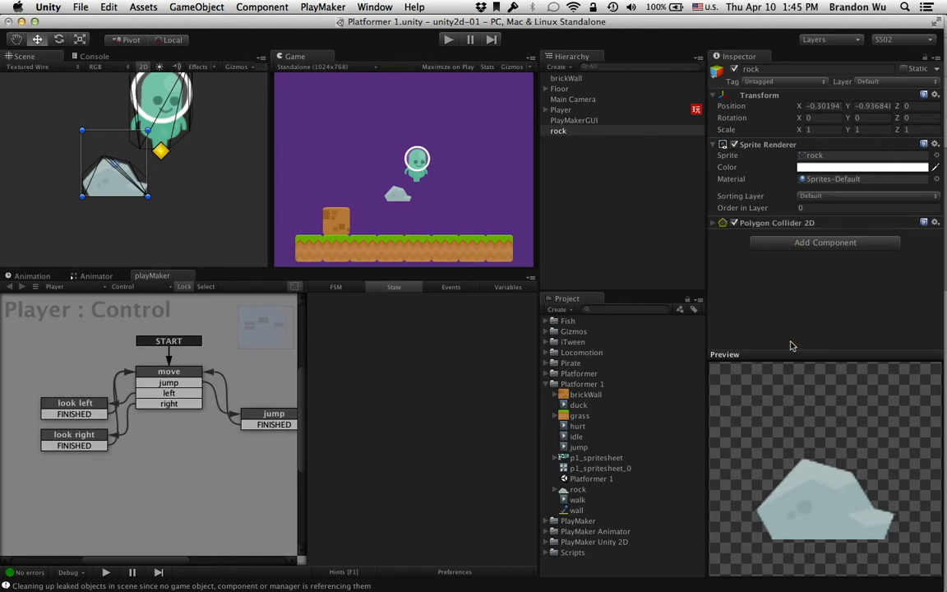
click(711, 223)
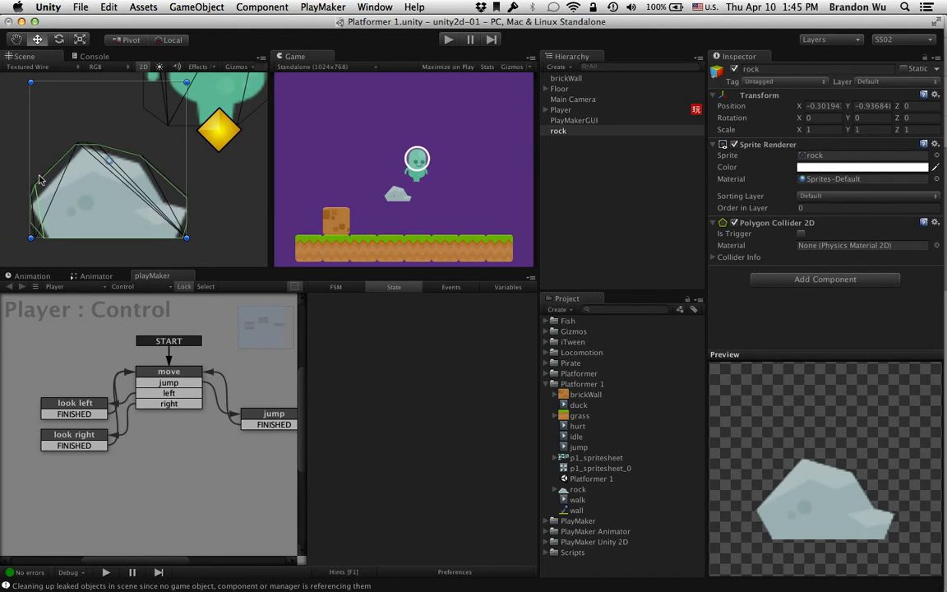
mouse_move(73, 144)
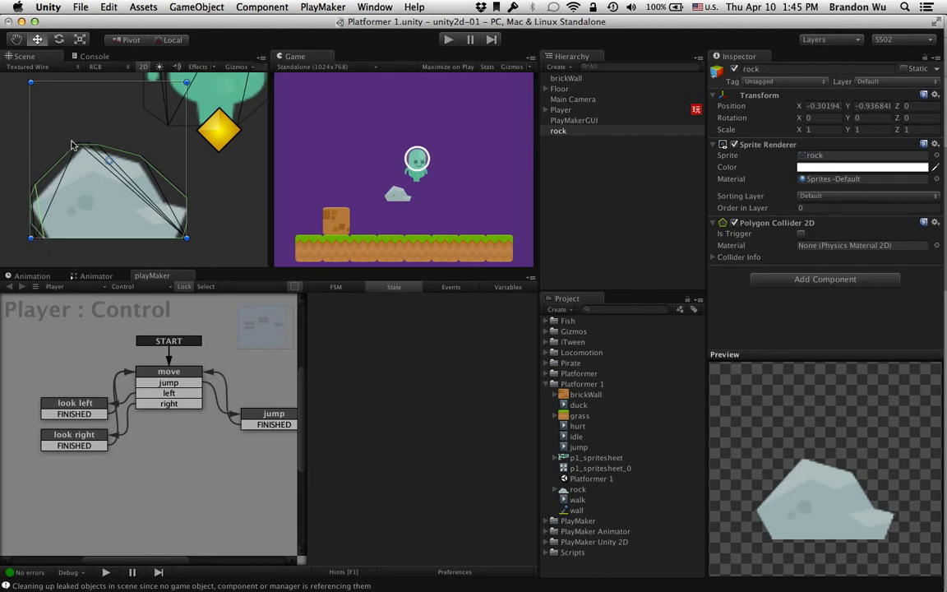
mouse_move(39, 204)
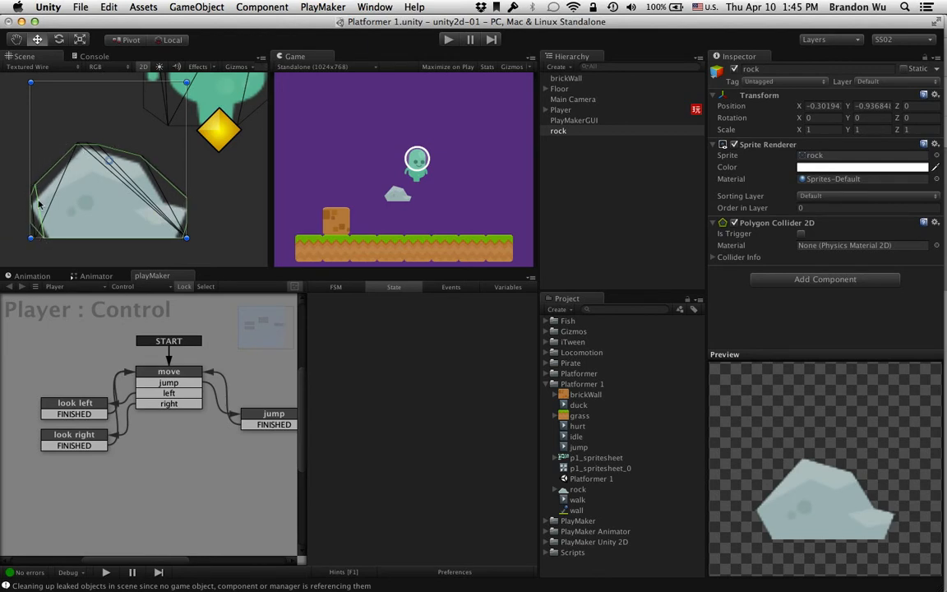
mouse_move(66, 218)
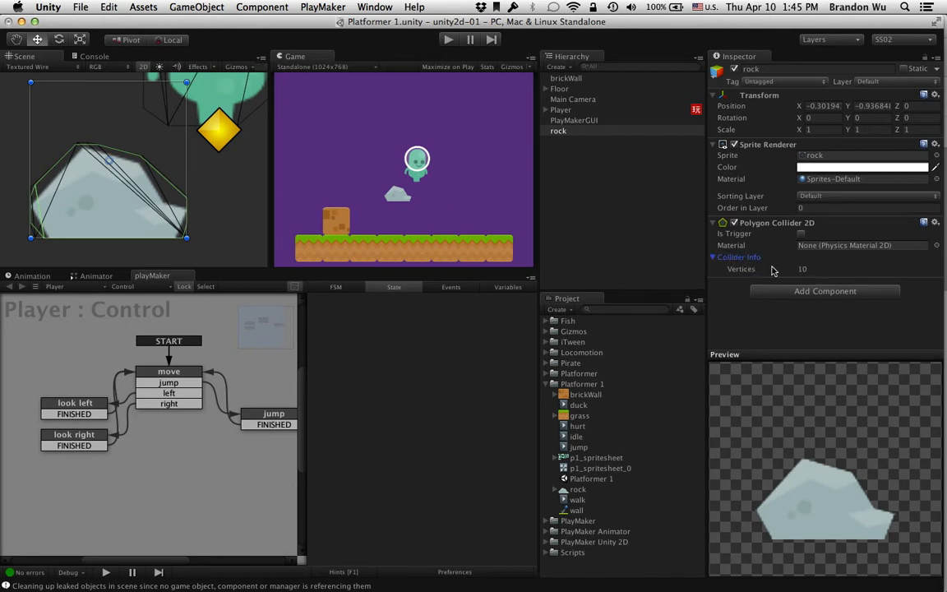
mouse_move(176, 184)
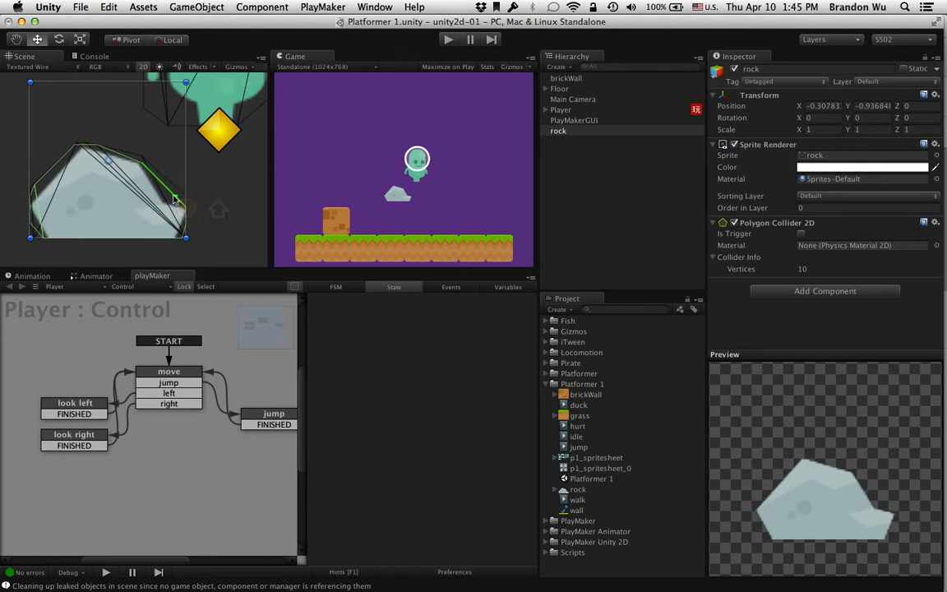
Drag the collider vertices on the rock's left side and peak to reshape the outline
click(162, 204)
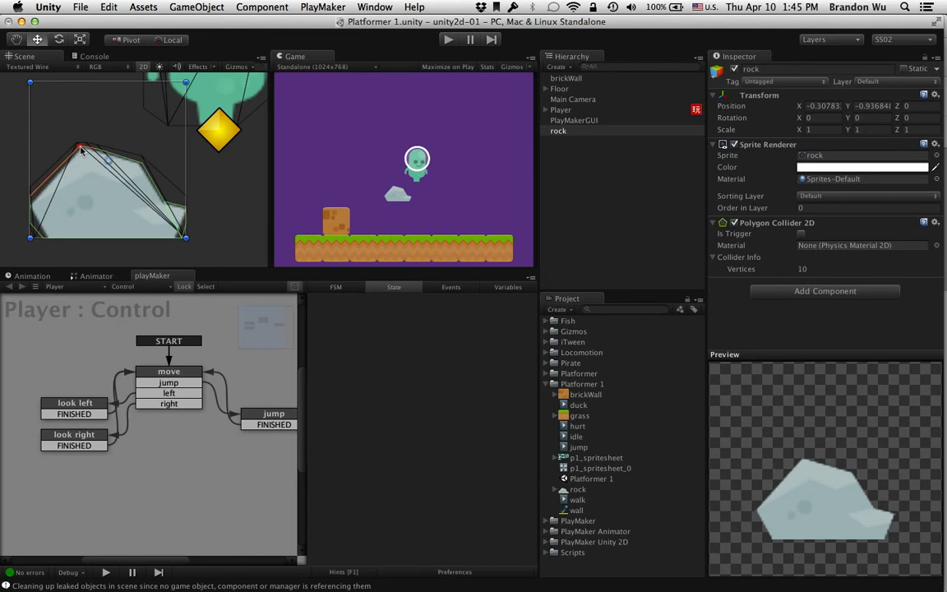
click(82, 146)
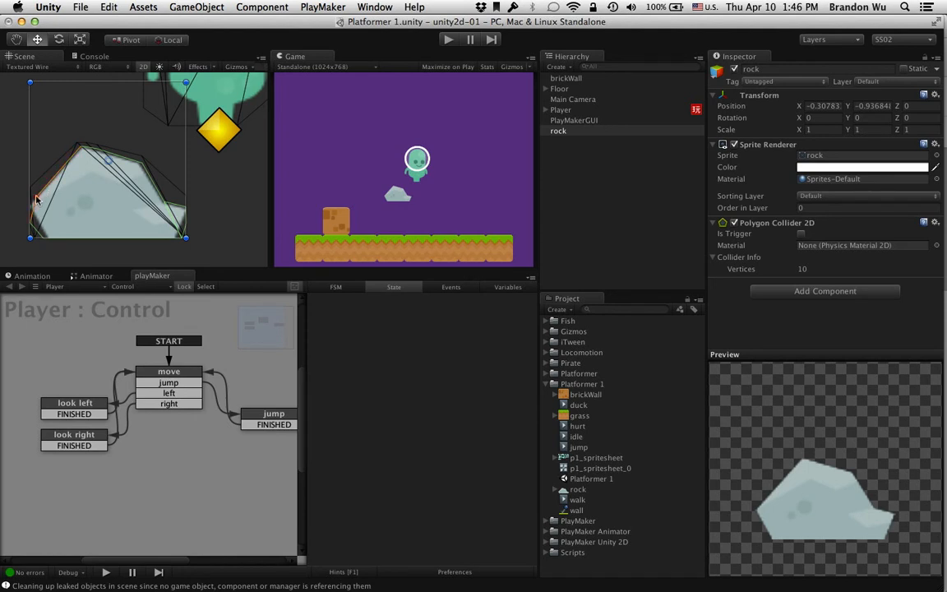
mouse_move(39, 202)
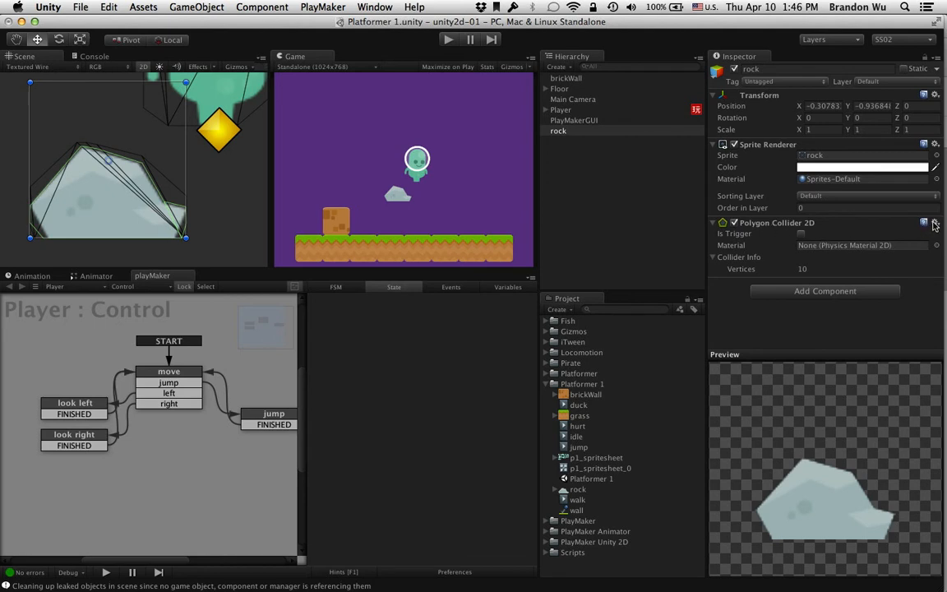
Remove the rock's polygon collider, browse Physics 2D components, and lower the rock onto the grass
click(935, 222)
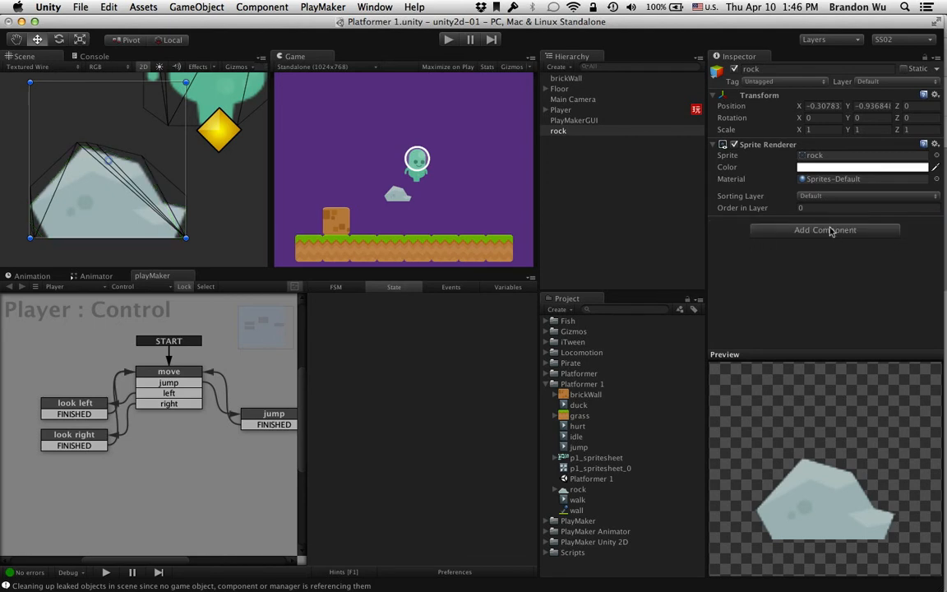
click(825, 229)
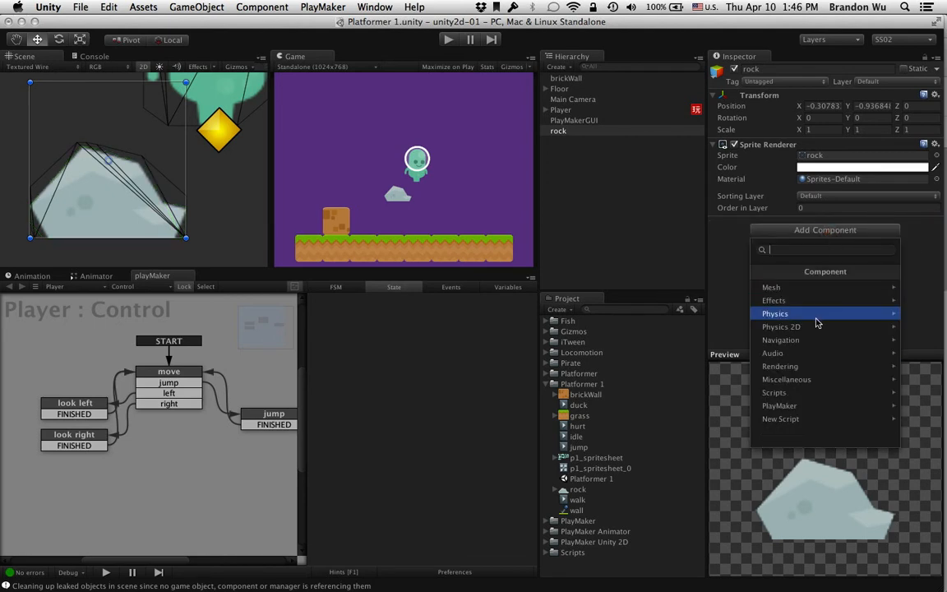
click(558, 130)
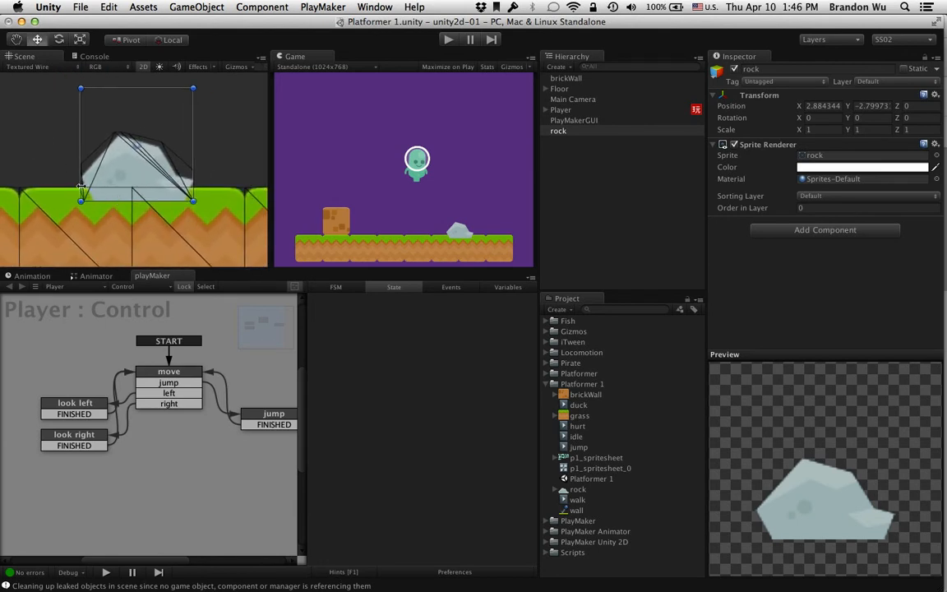
mouse_move(146, 199)
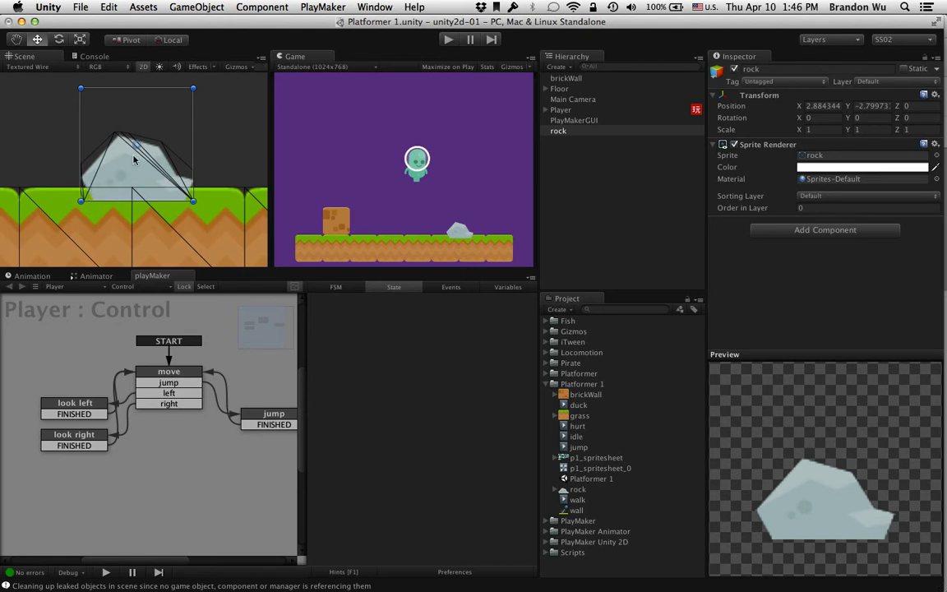
drag(134, 159, 138, 170)
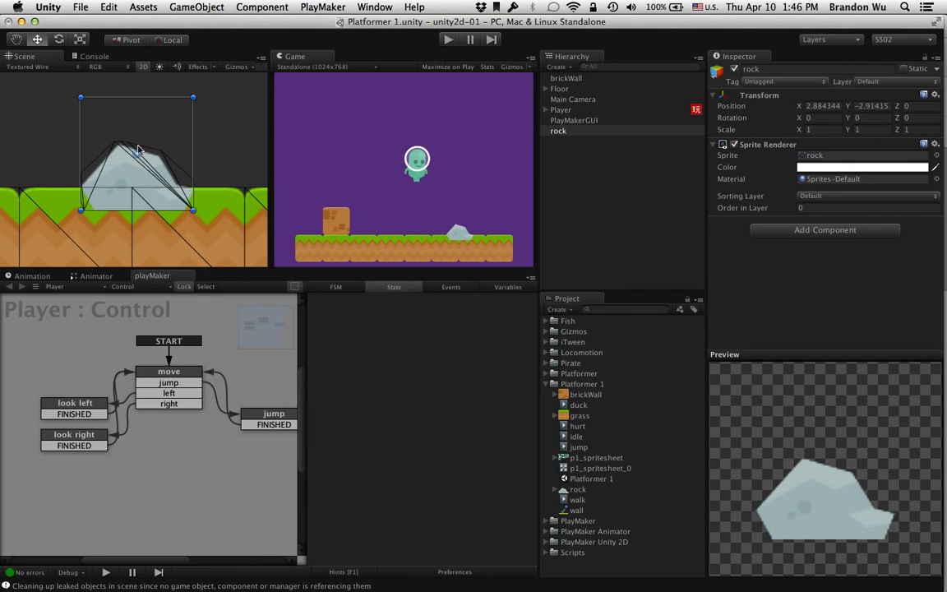
mouse_move(71, 173)
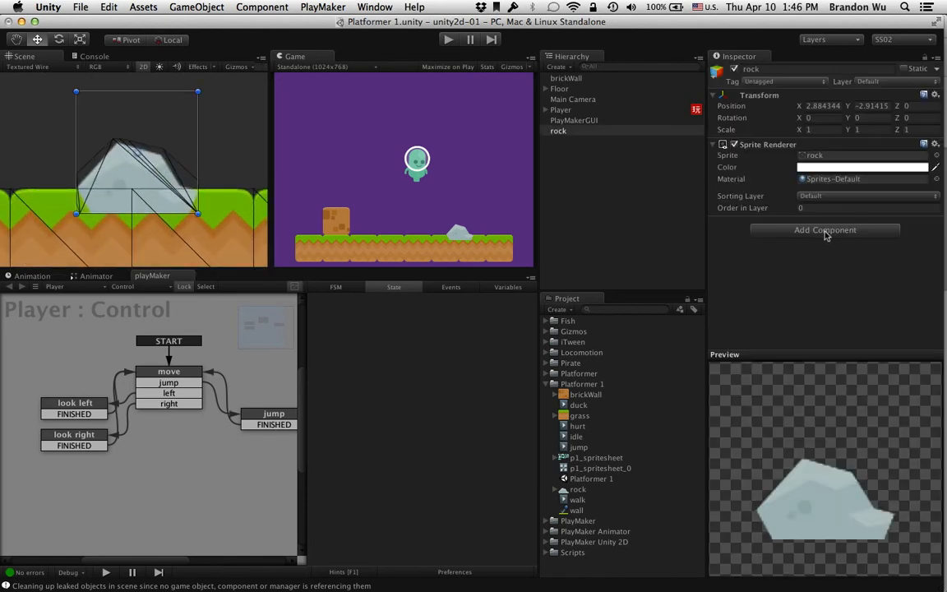
Attach an Edge Collider 2D to the rock, showing its 2-vertex collider info
click(824, 230)
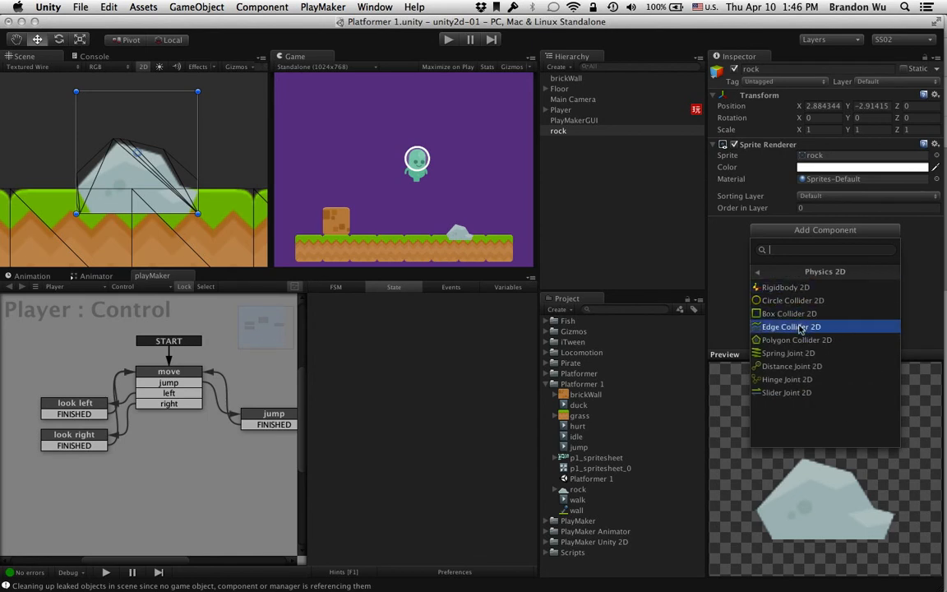
click(798, 329)
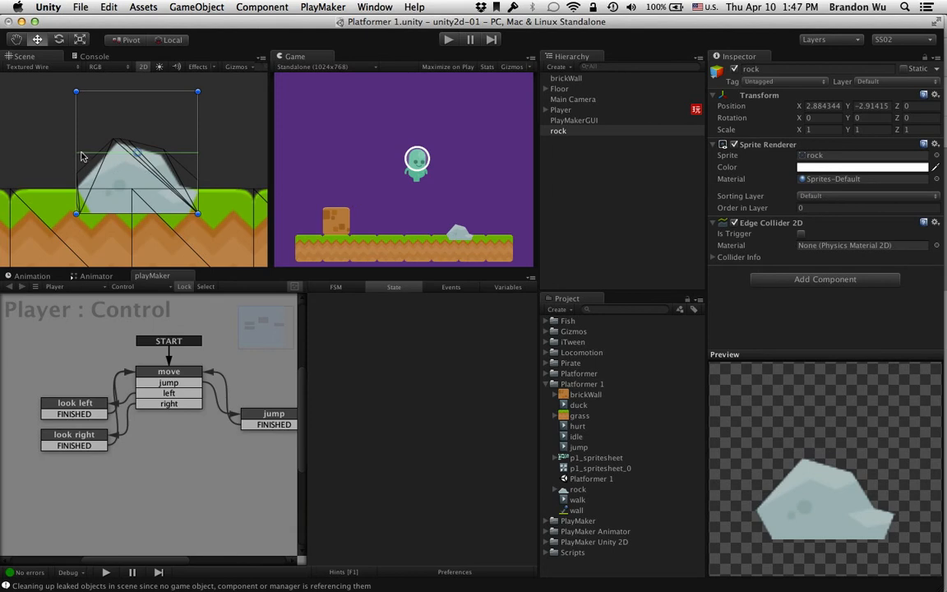
mouse_move(189, 156)
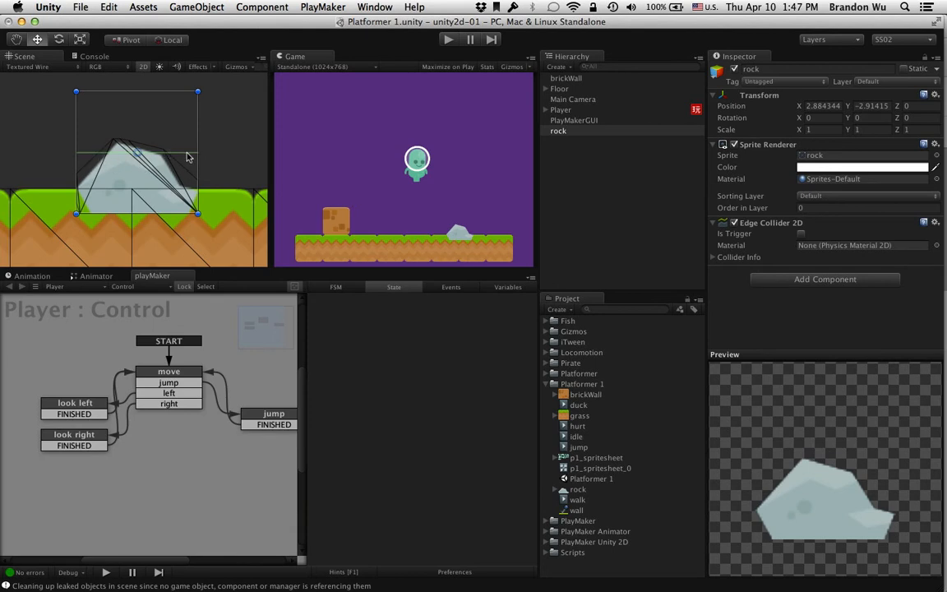
click(739, 256)
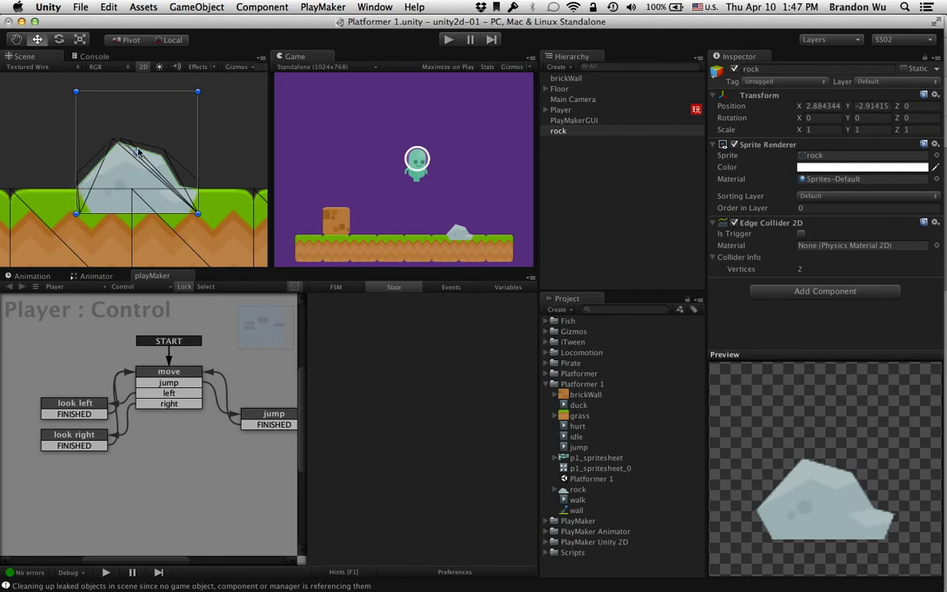
mouse_move(138, 150)
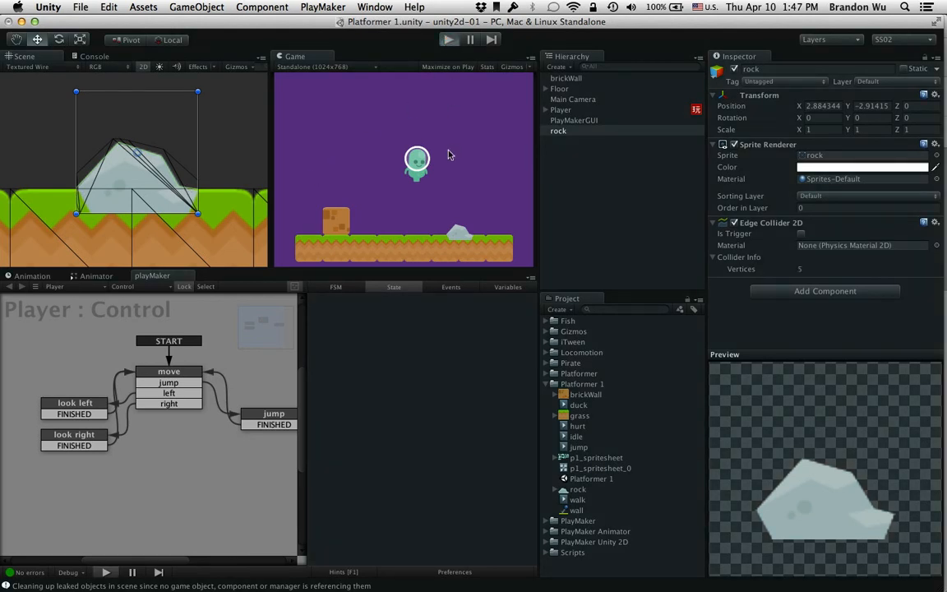
mouse_move(139, 162)
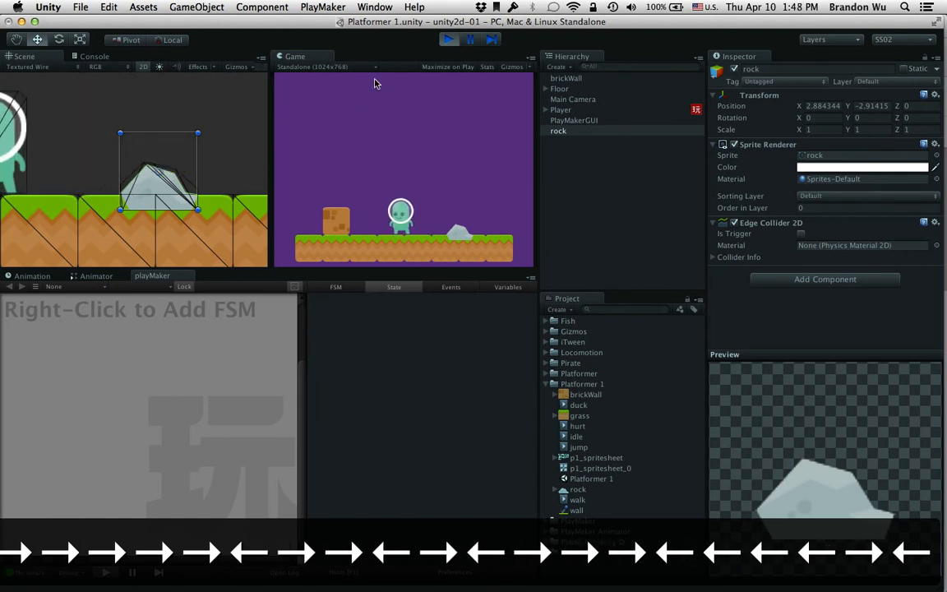
Stop Play mode, select the rock, and open its Layer choices
click(448, 40)
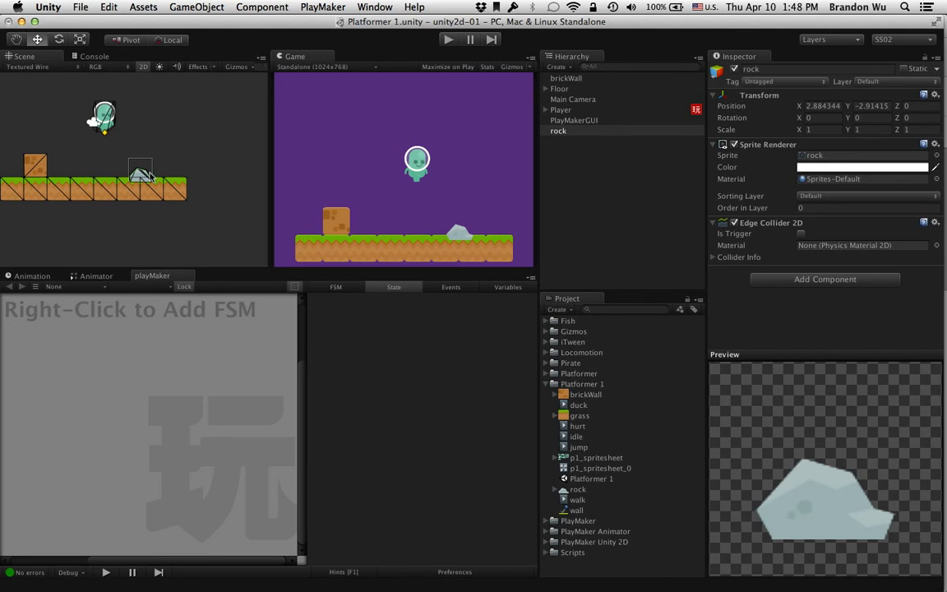
mouse_move(313, 143)
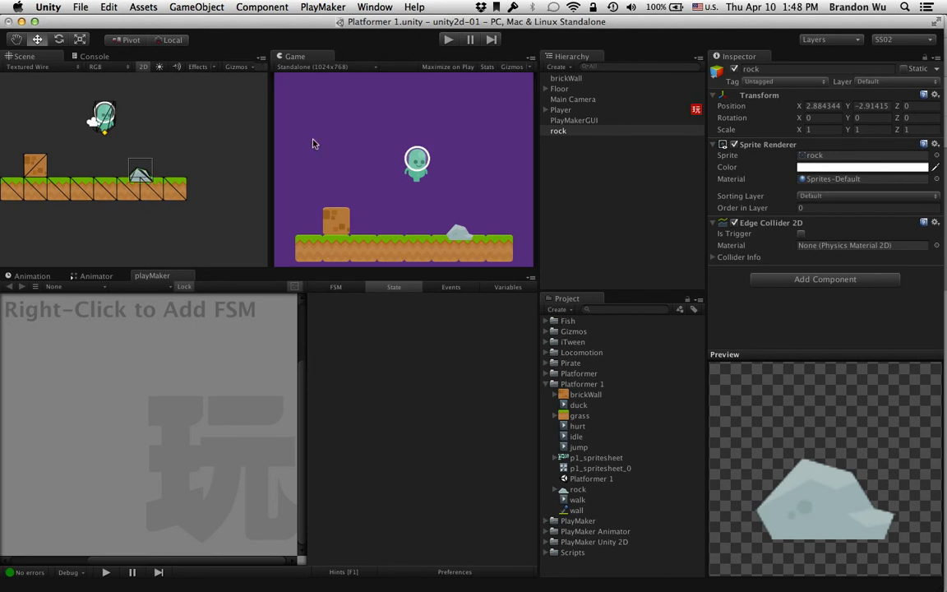
click(558, 131)
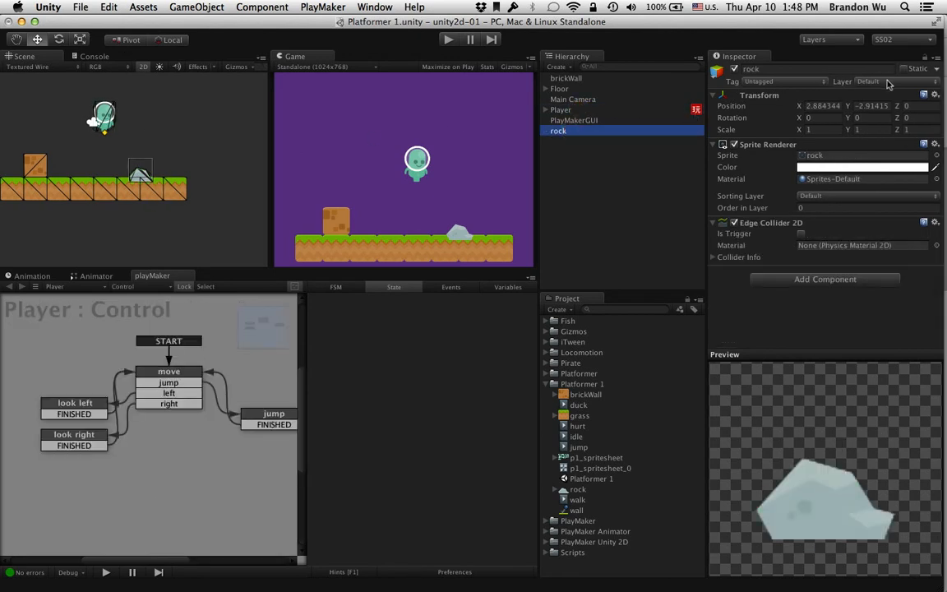
click(867, 80)
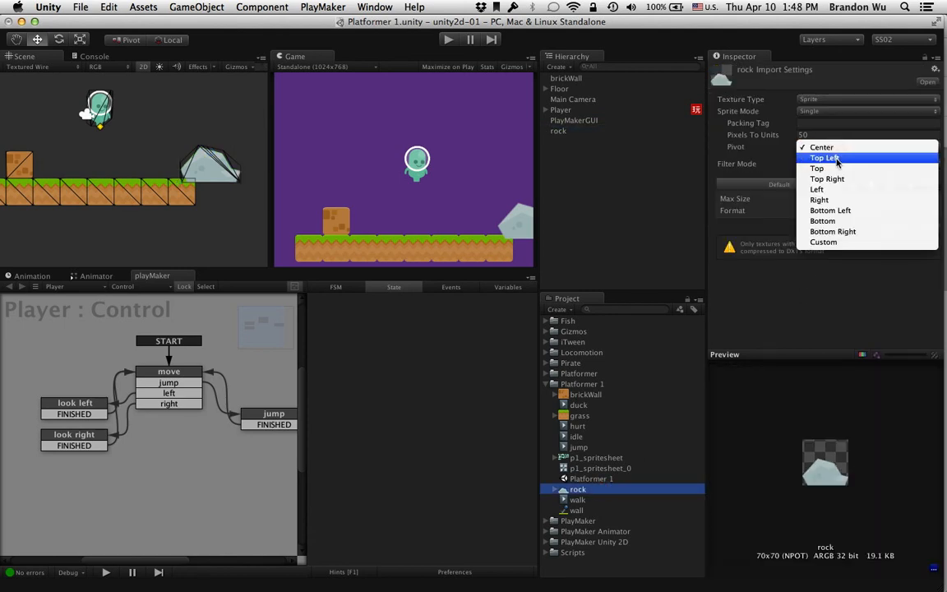
Select the rock and drag it left so it floats above the grass
click(822, 220)
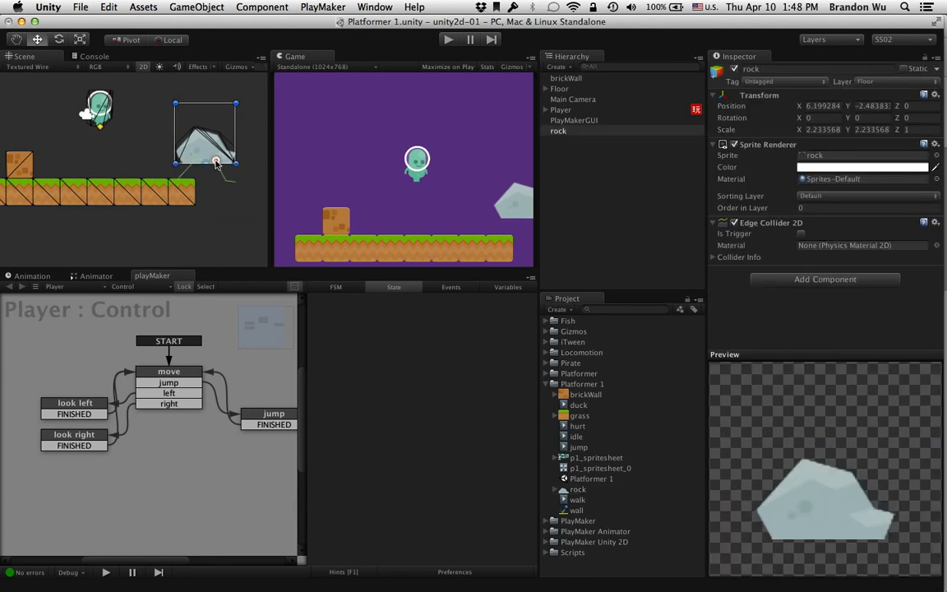
drag(214, 160, 164, 156)
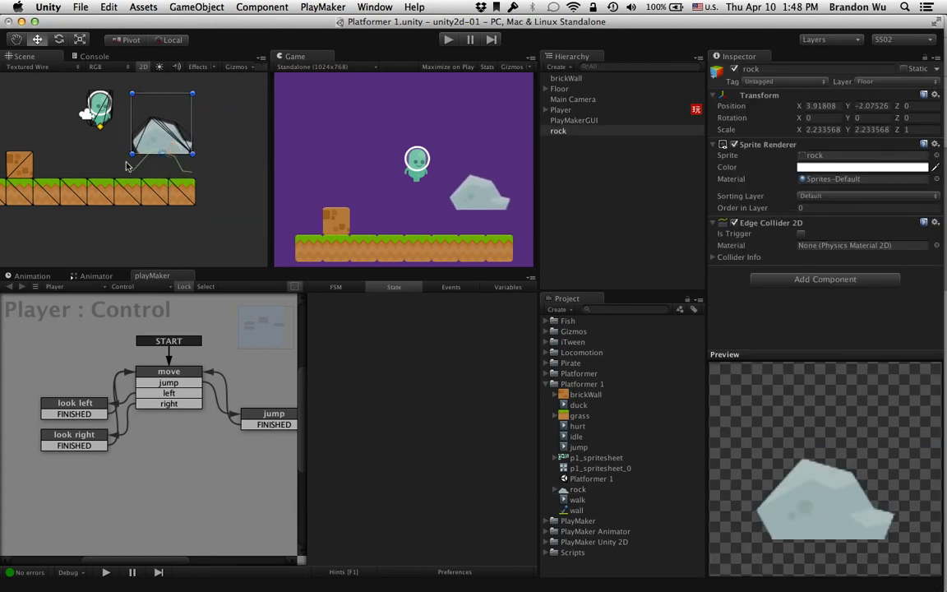
click(558, 131)
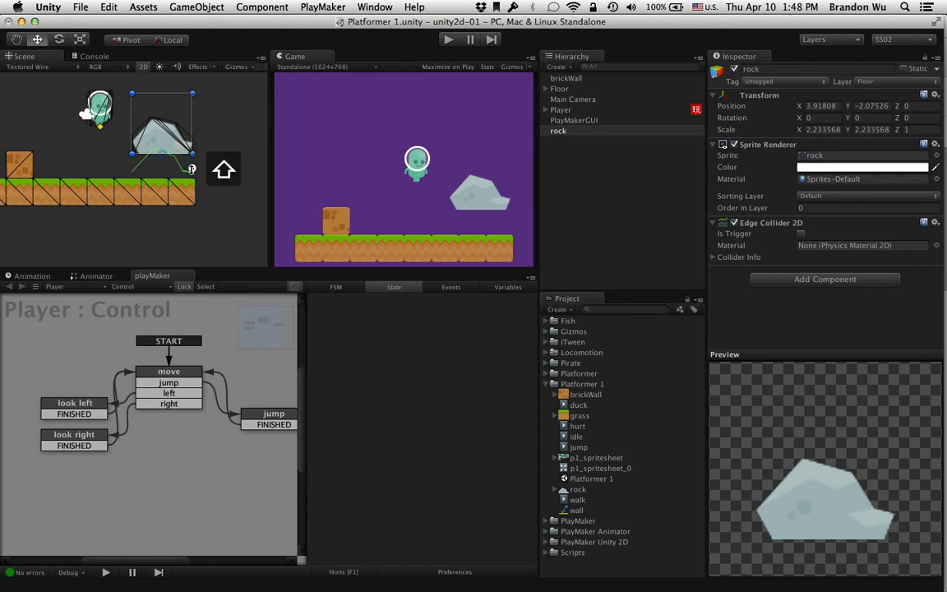
mouse_move(271, 161)
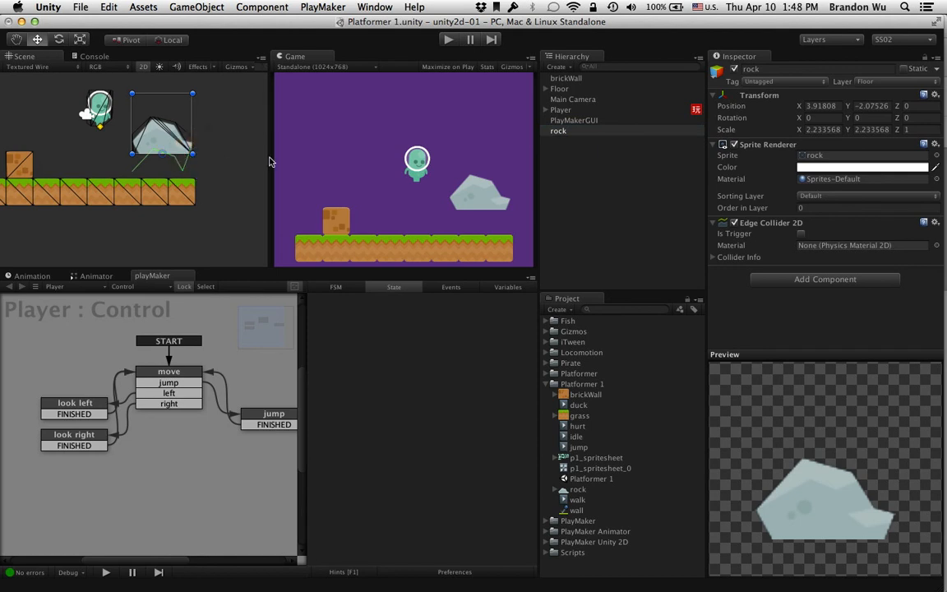
Add a Polygon Collider 2D to the rock and settle it onto the floor's right end
click(935, 222)
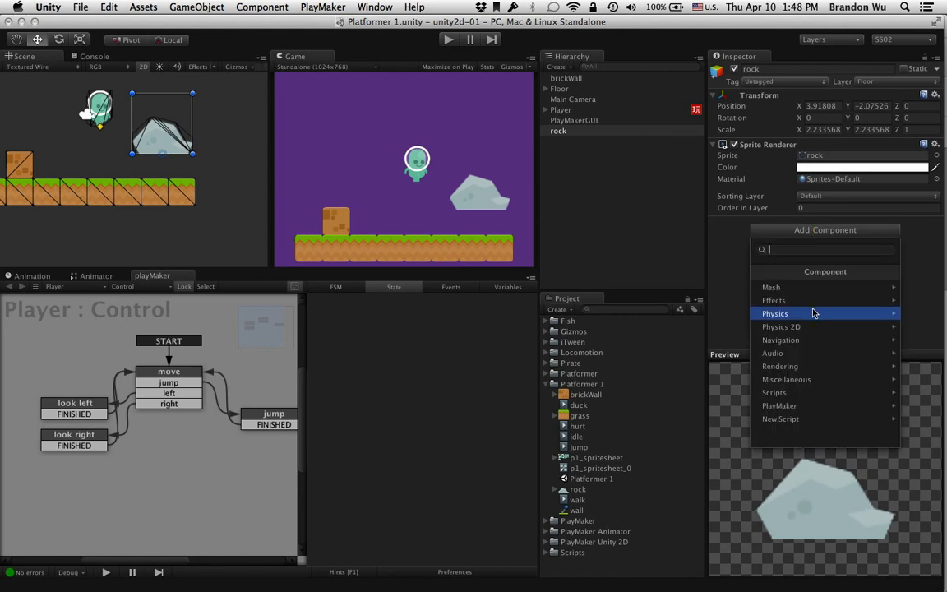
click(781, 326)
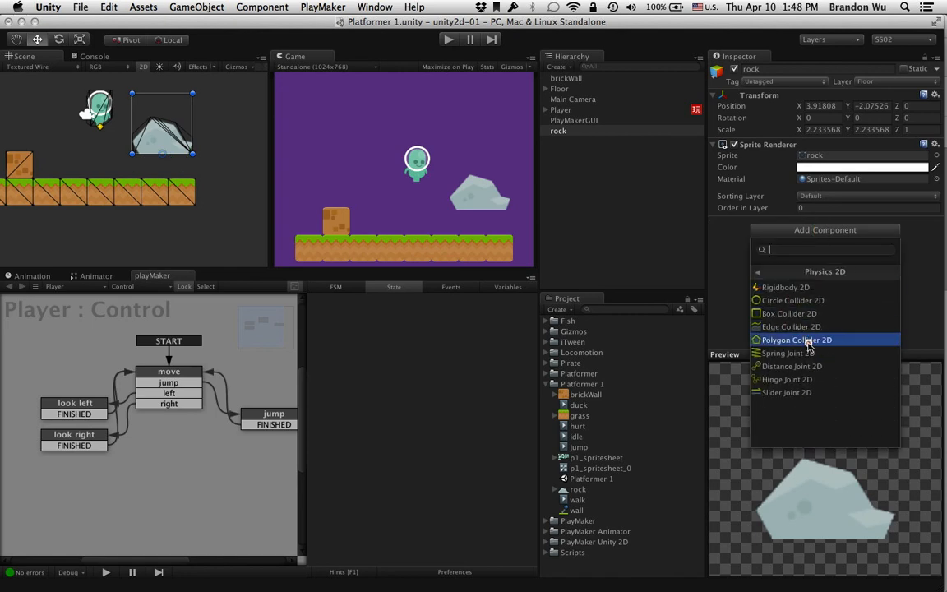
click(796, 340)
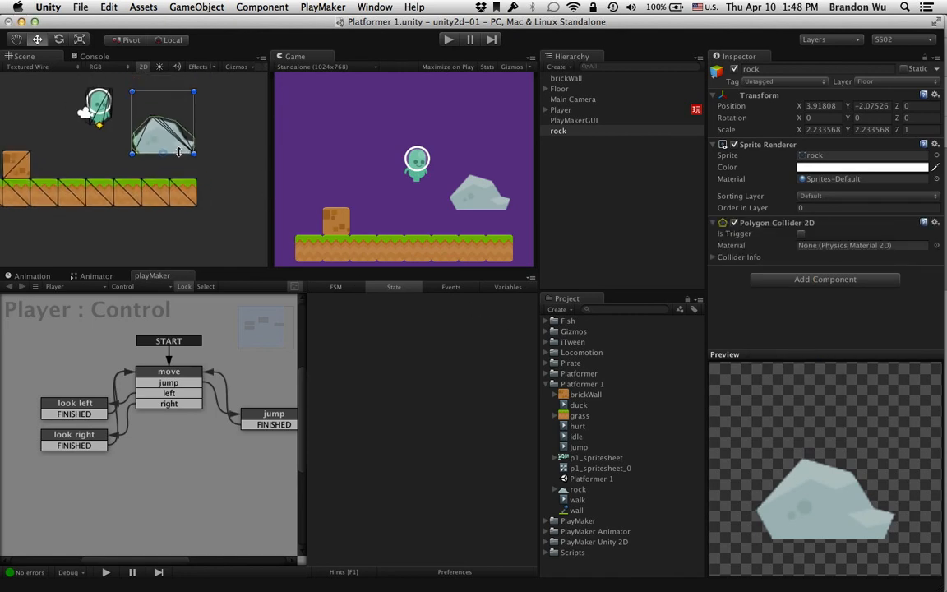
drag(162, 123, 218, 172)
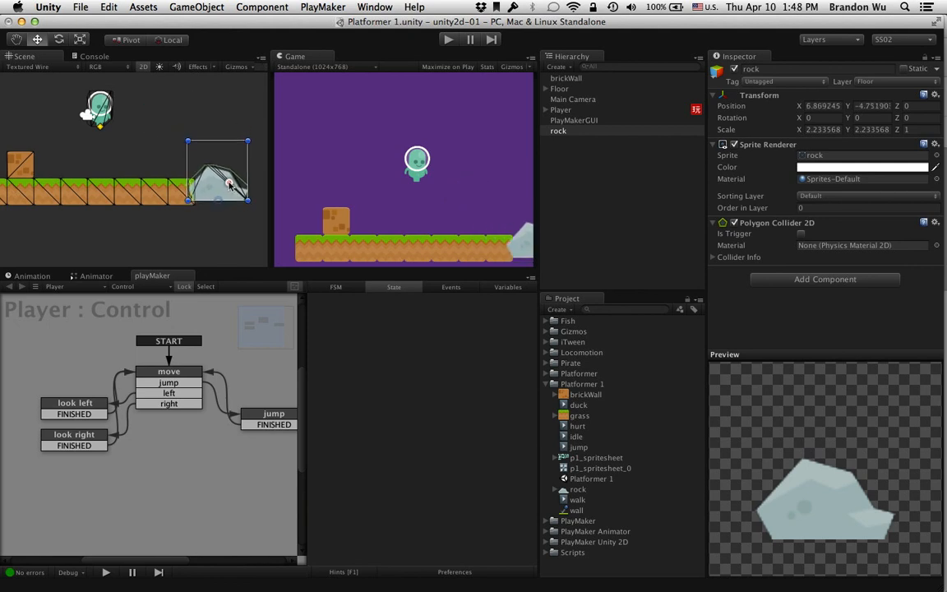
drag(231, 185, 185, 185)
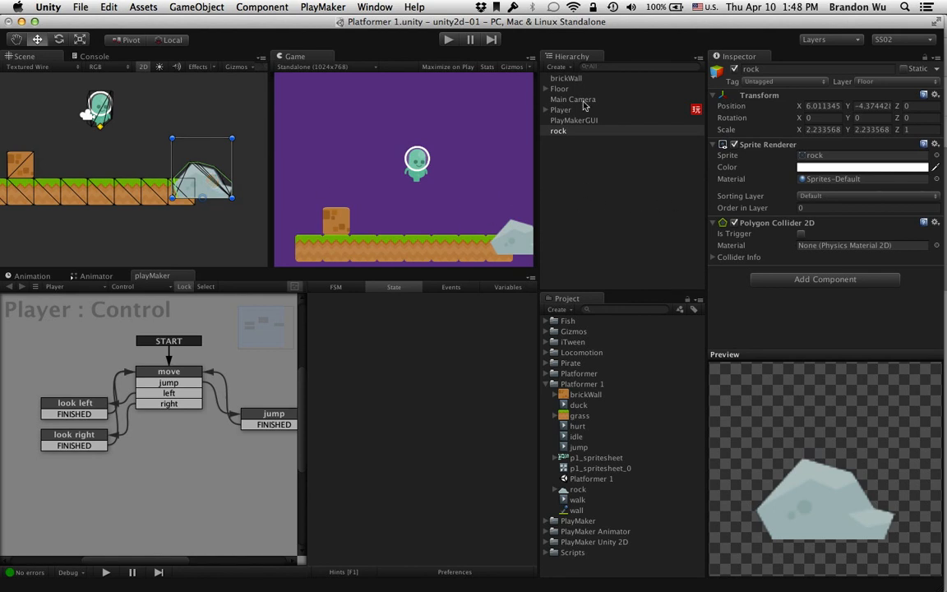
Check the Floor grass tiles' sorting, then set the rock to order -1 and sink it into the grass
click(559, 88)
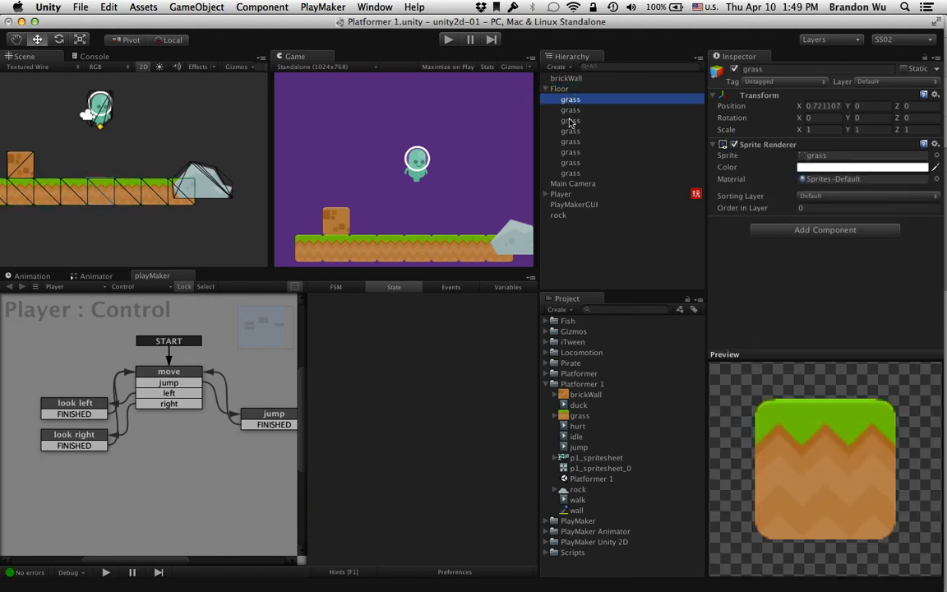
click(569, 120)
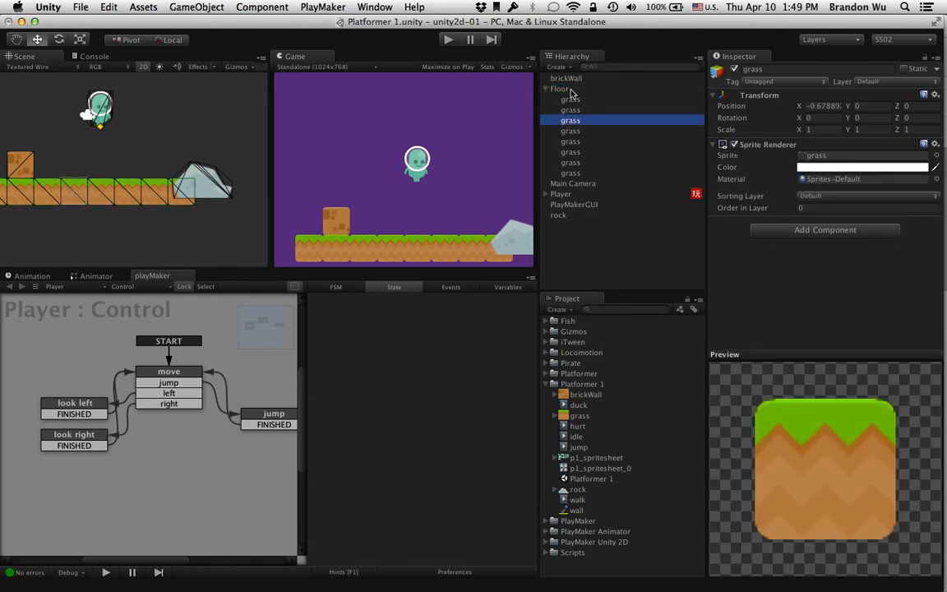
click(569, 109)
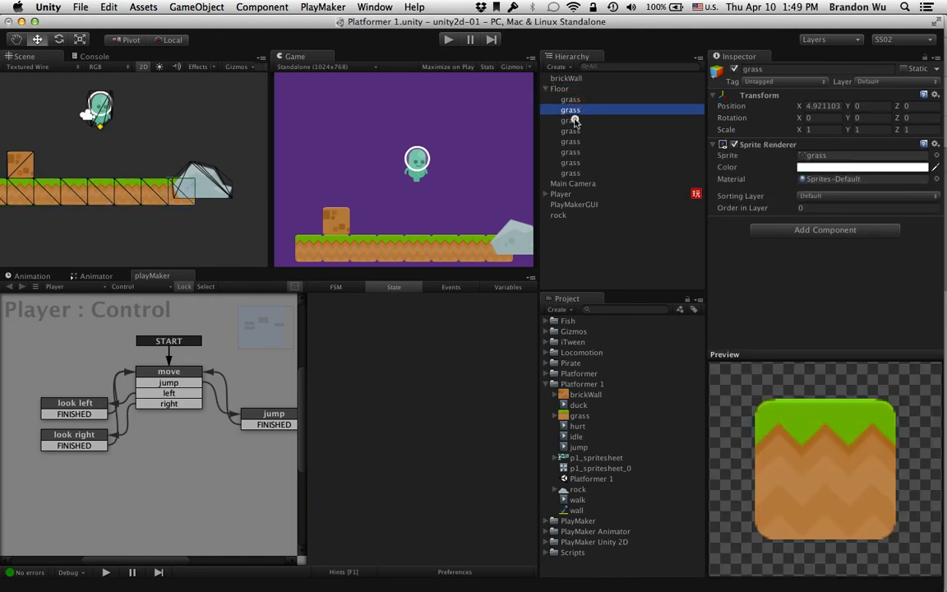
click(569, 120)
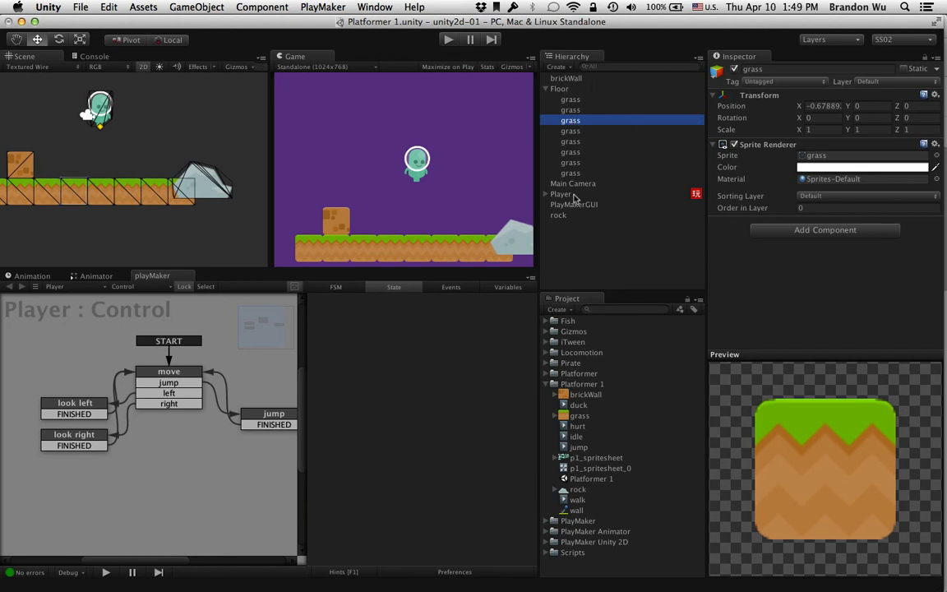
click(558, 214)
text(-1)
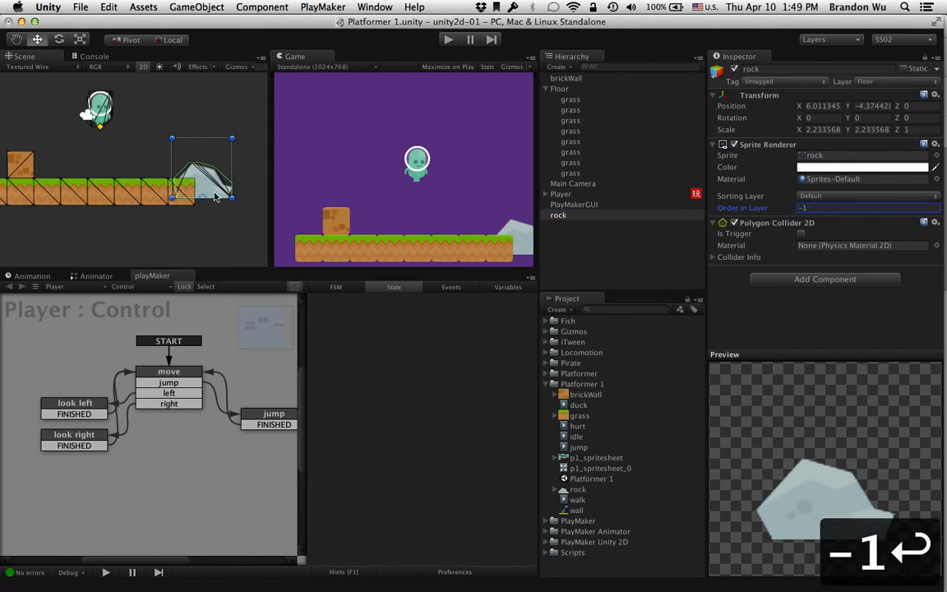
drag(214, 193, 172, 177)
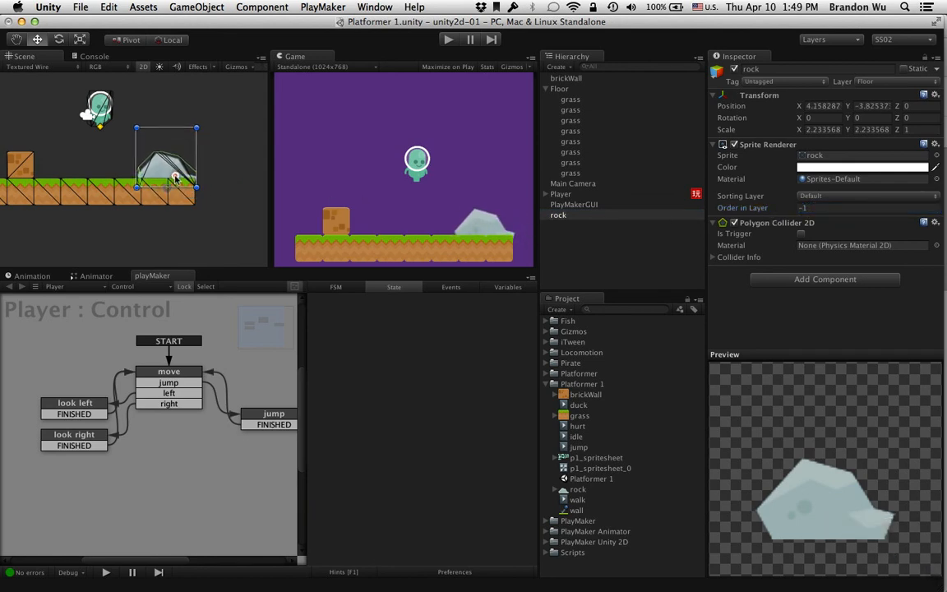